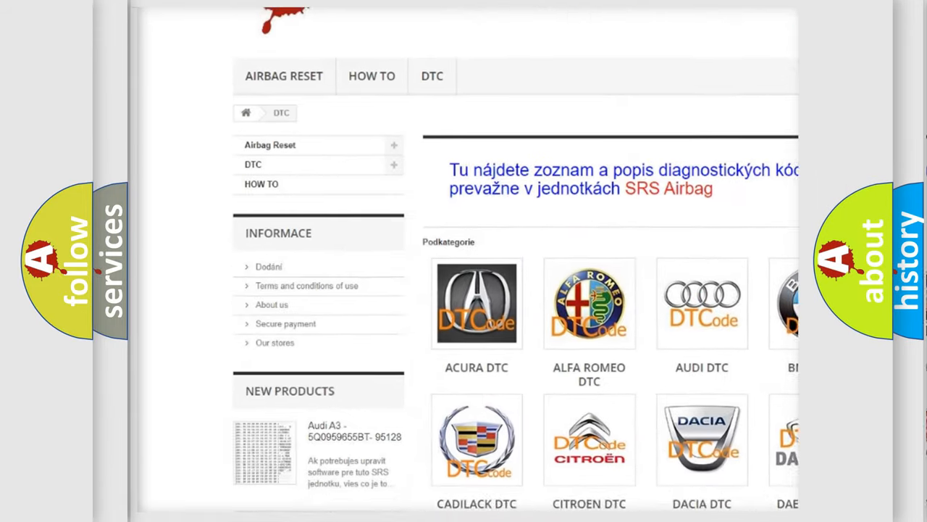
scroll("down", 3)
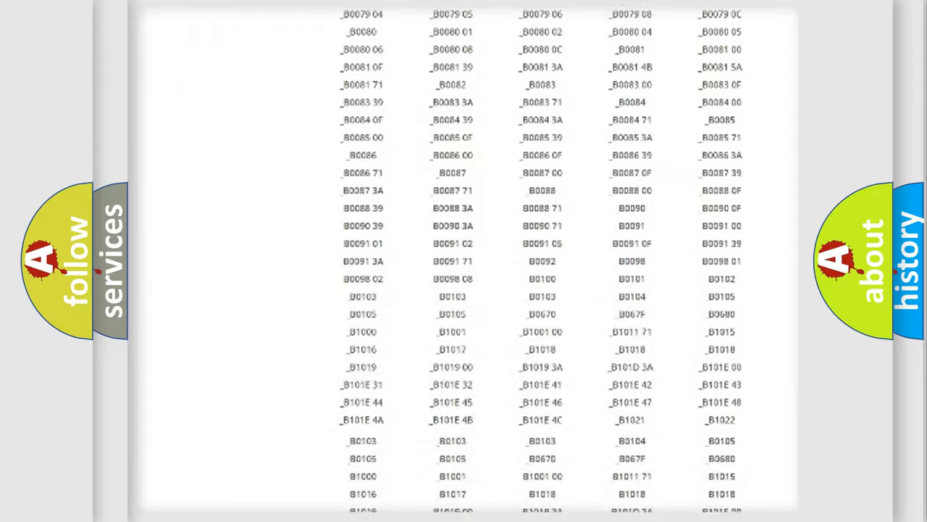
scroll("up", 3)
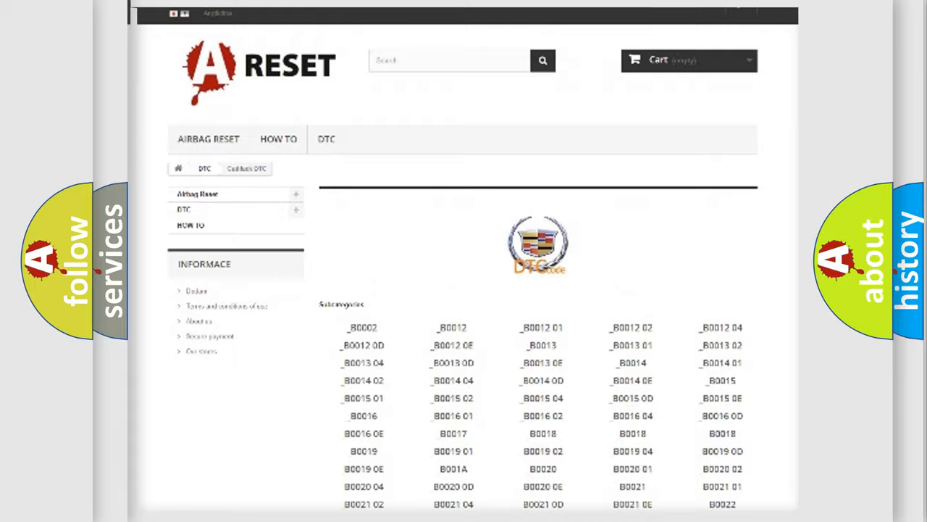